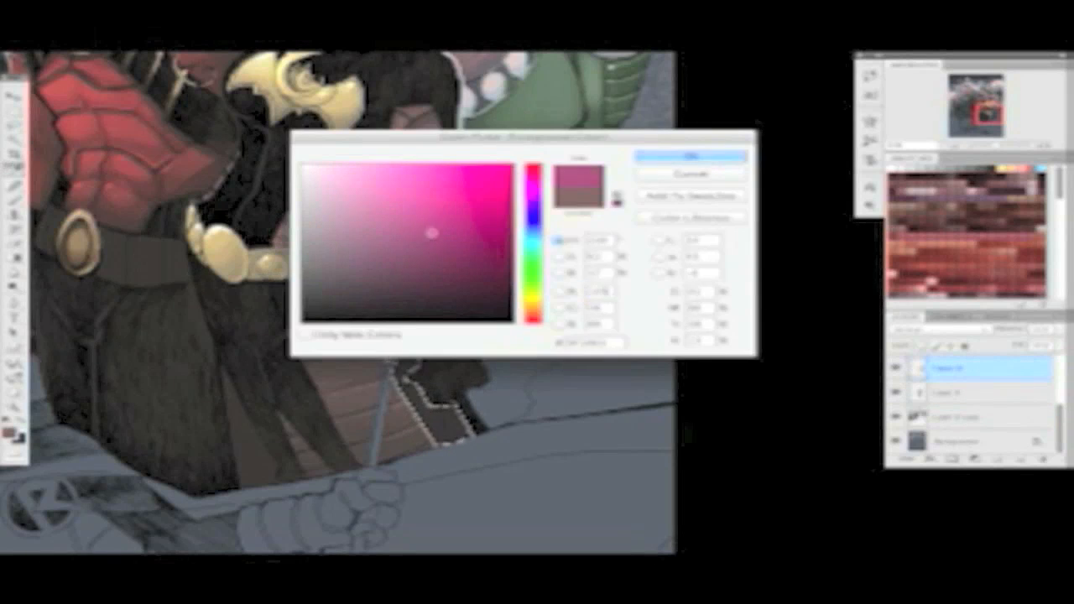
Confirm the muted mauve/pink painting colour in the Color Picker.
{"action": "left_click", "coordinate": [696, 158]}
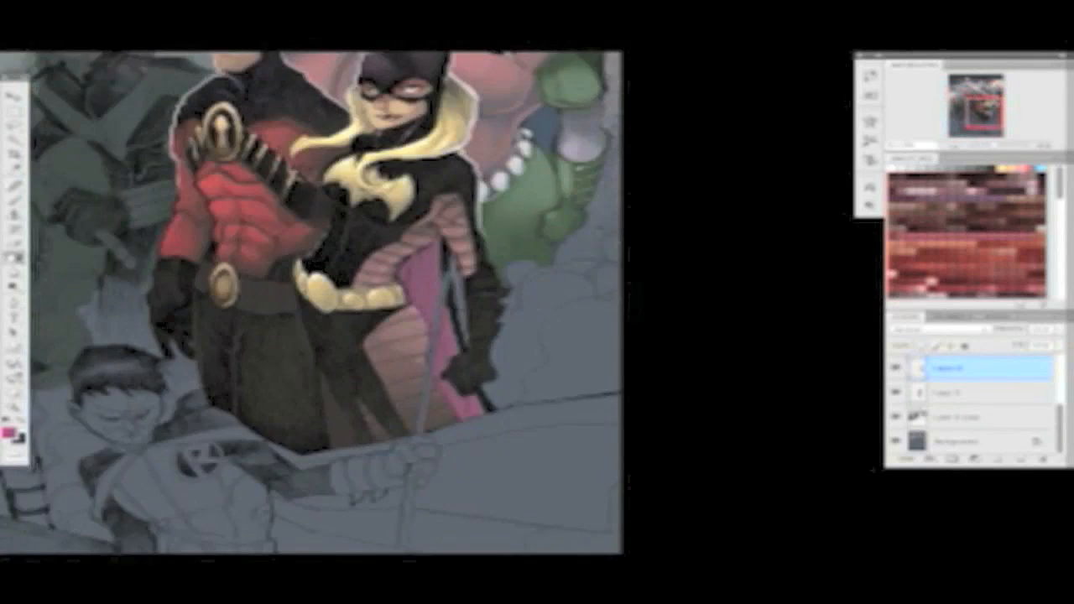